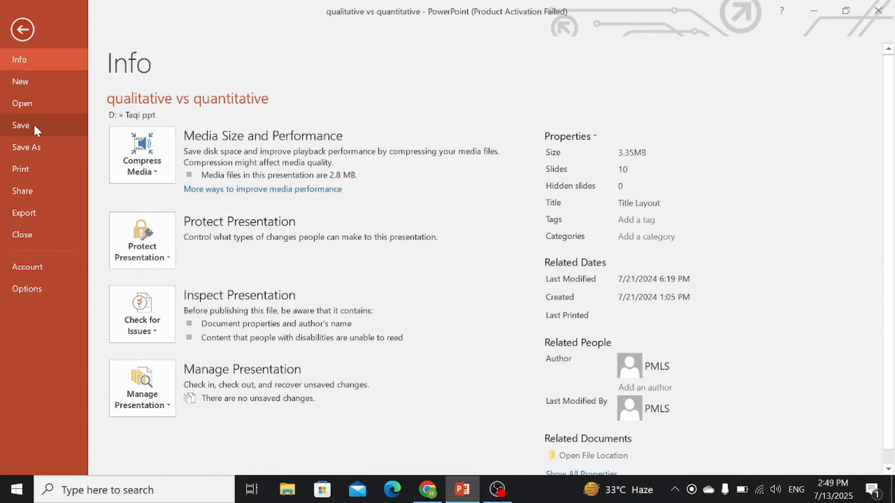
Step: Bring up the Save As options for the 'qualitative vs quantitative' presentation
click(26, 147)
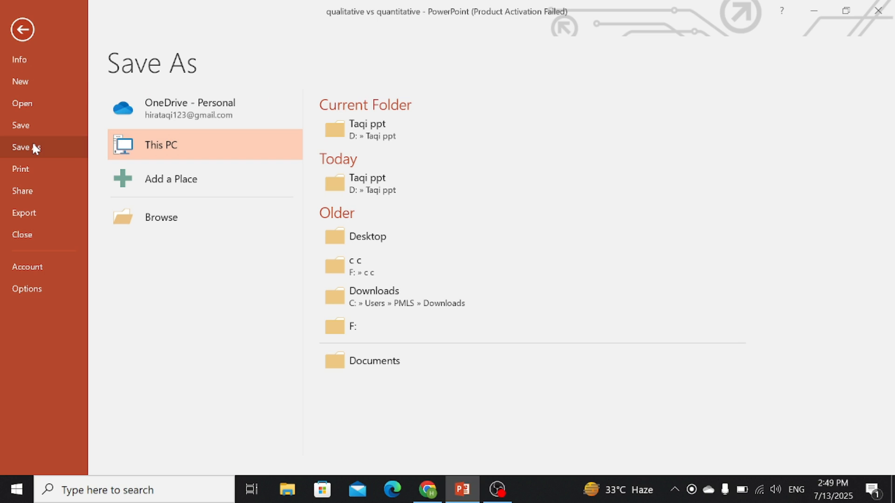
mouse_move(190, 196)
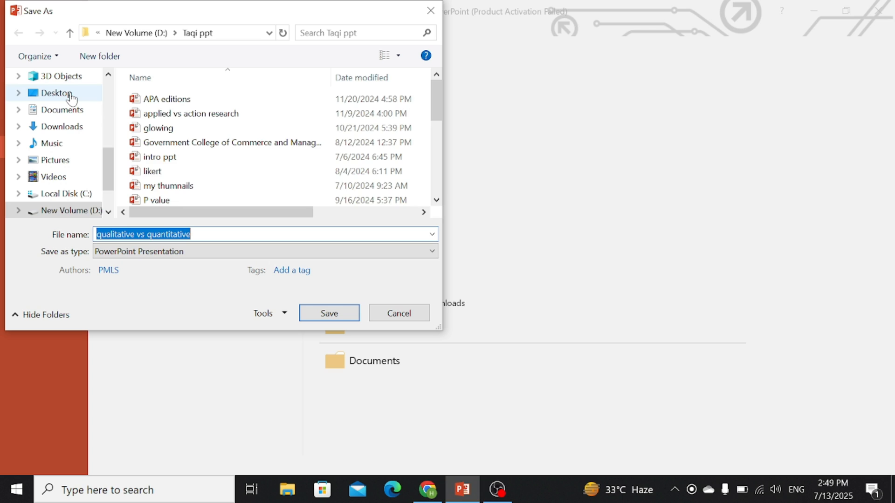
Step: Save the presentation to the Desktop as a PDF named 'qualitative vs quantitative all'
click(55, 92)
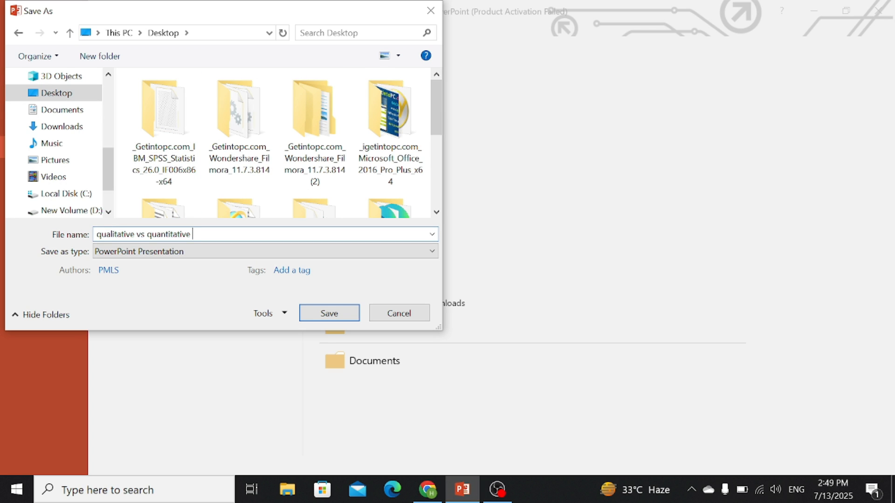
text(all)
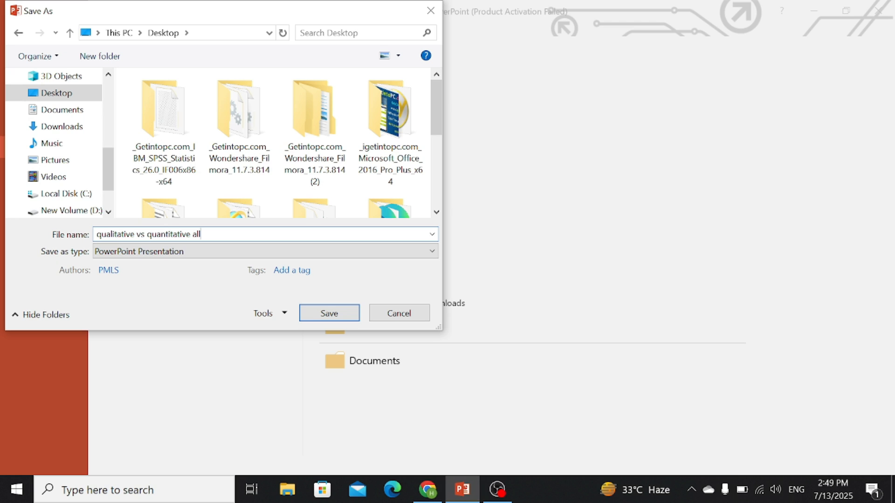
mouse_move(65, 264)
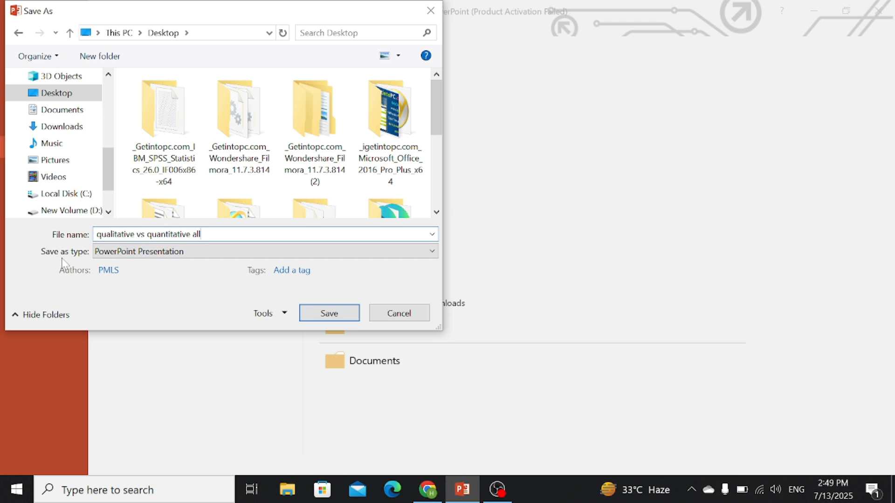
click(431, 252)
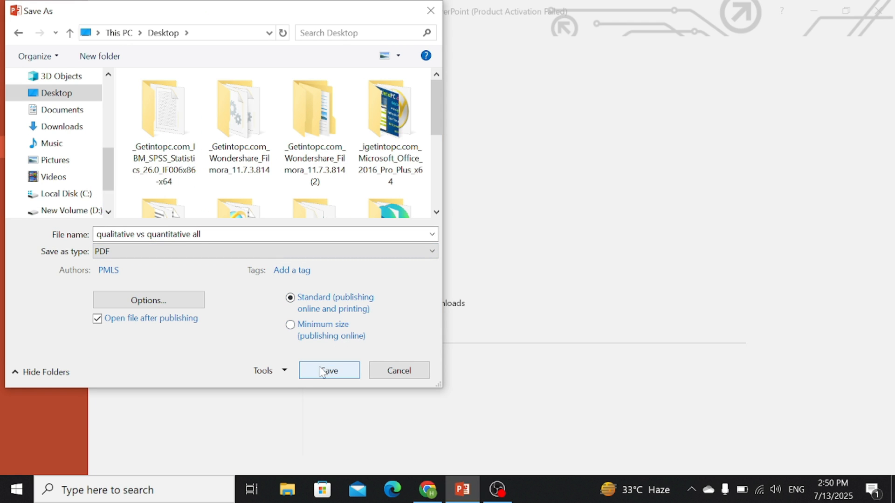
click(329, 370)
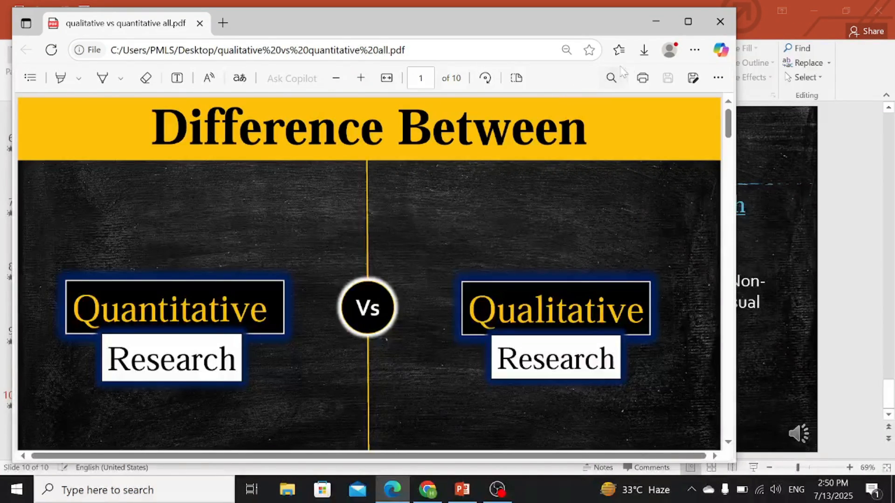
Step: Maximize Edge and scroll through the exported PDF to page 6 of 10
click(687, 21)
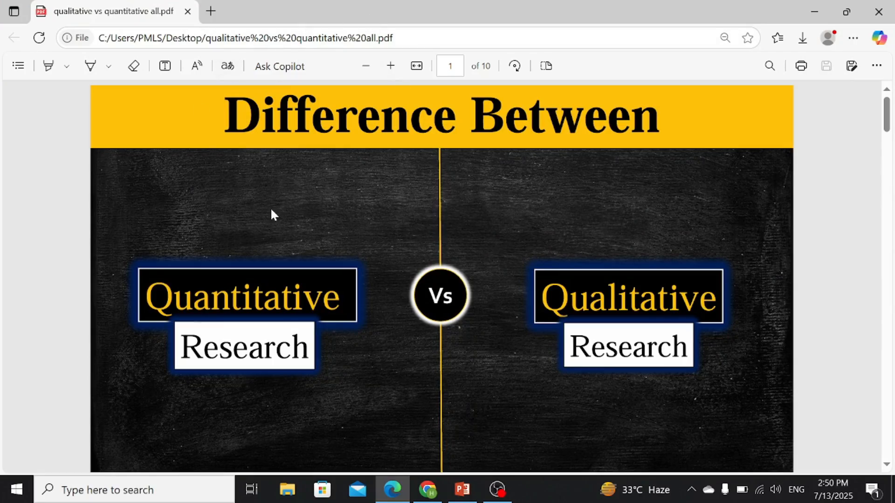
scroll(down, 3)
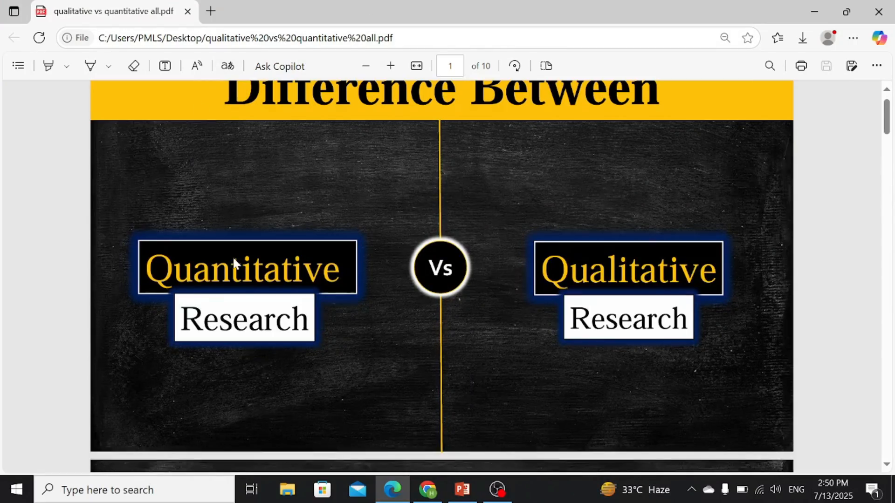
scroll(down, 3)
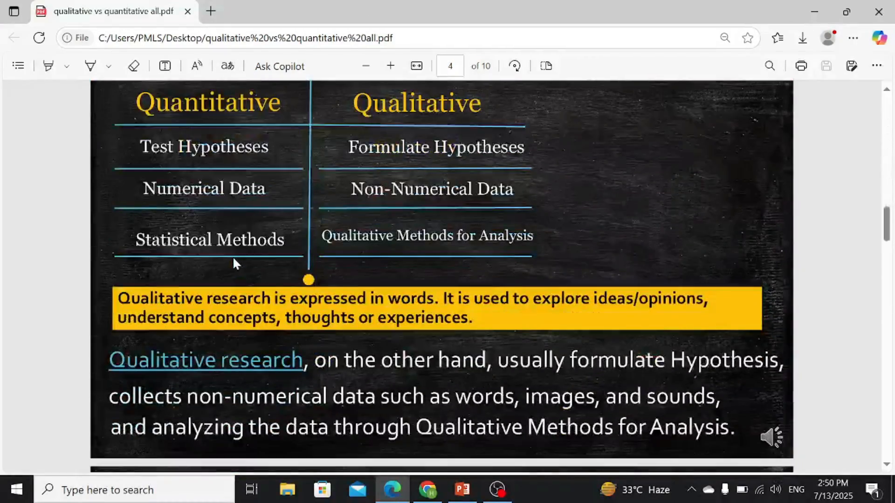
scroll(down, 3)
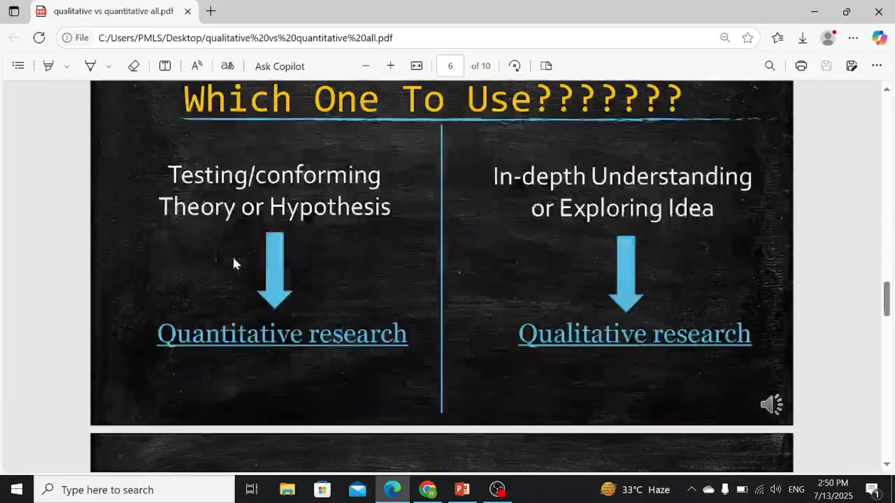